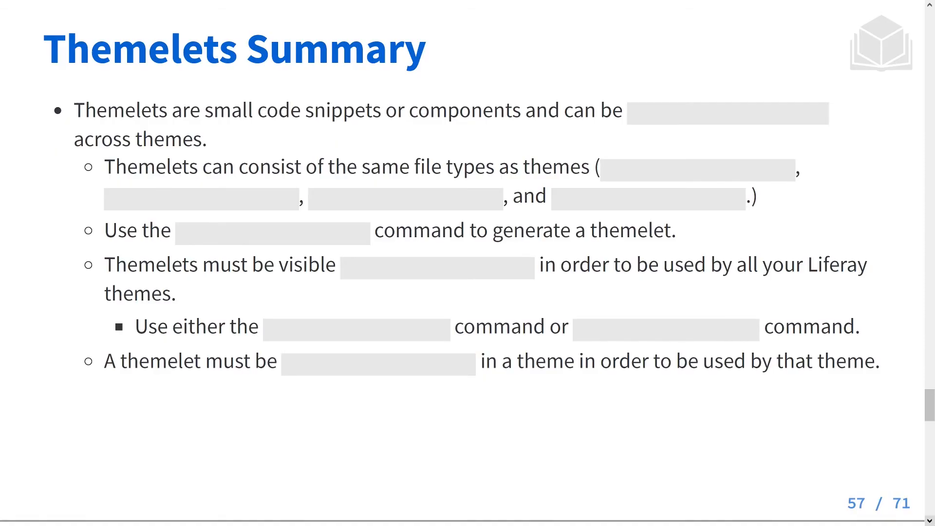
Advance to the answer slide revealing the filled blanks: reused, CSS/JS/HTML/images, globally, installed, commands
key("right")
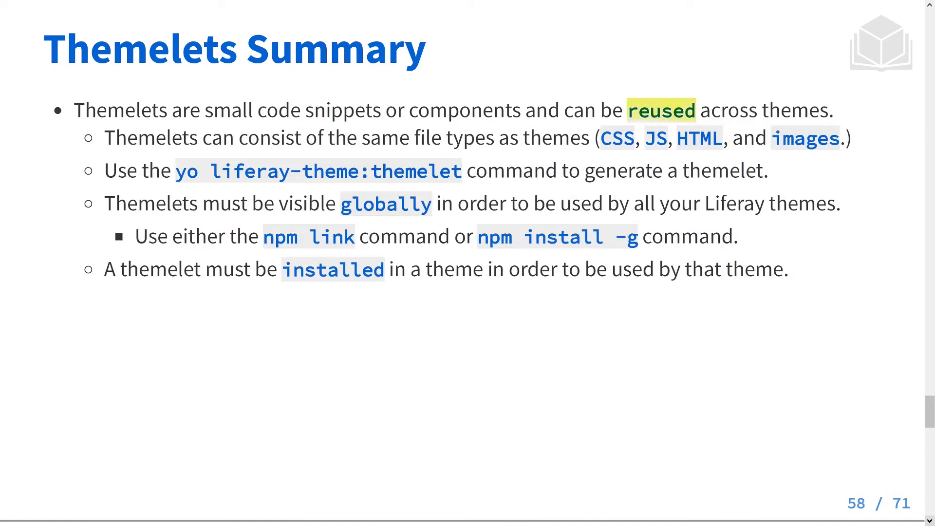